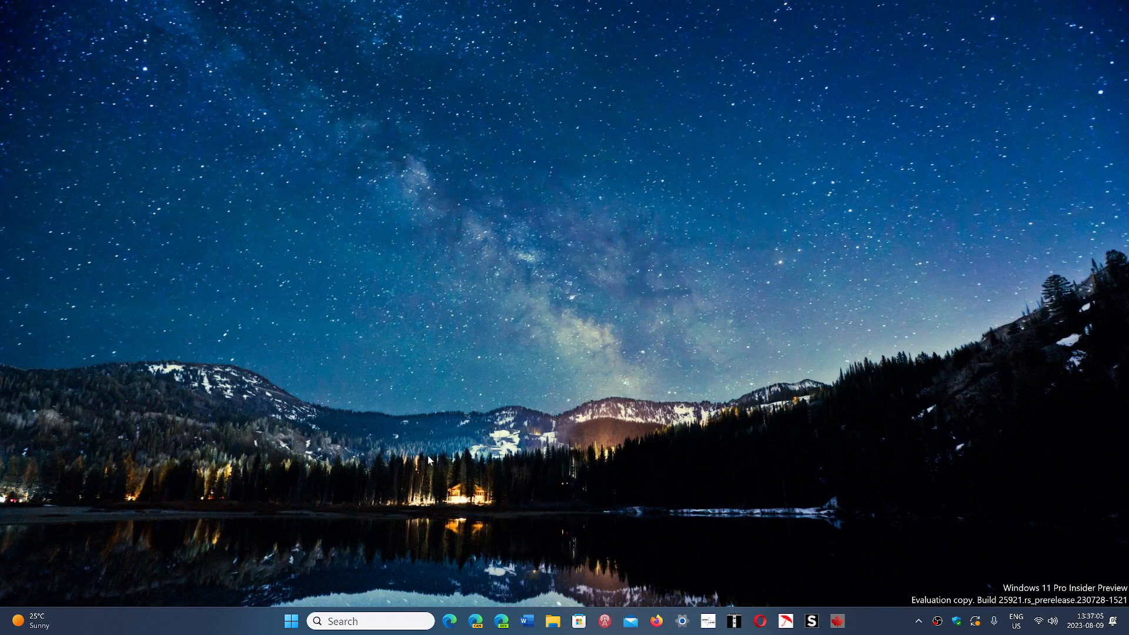
- Launch the Settings app from the Start menu's pinned apps
{"action": "left_click", "coordinate": [291, 622]}
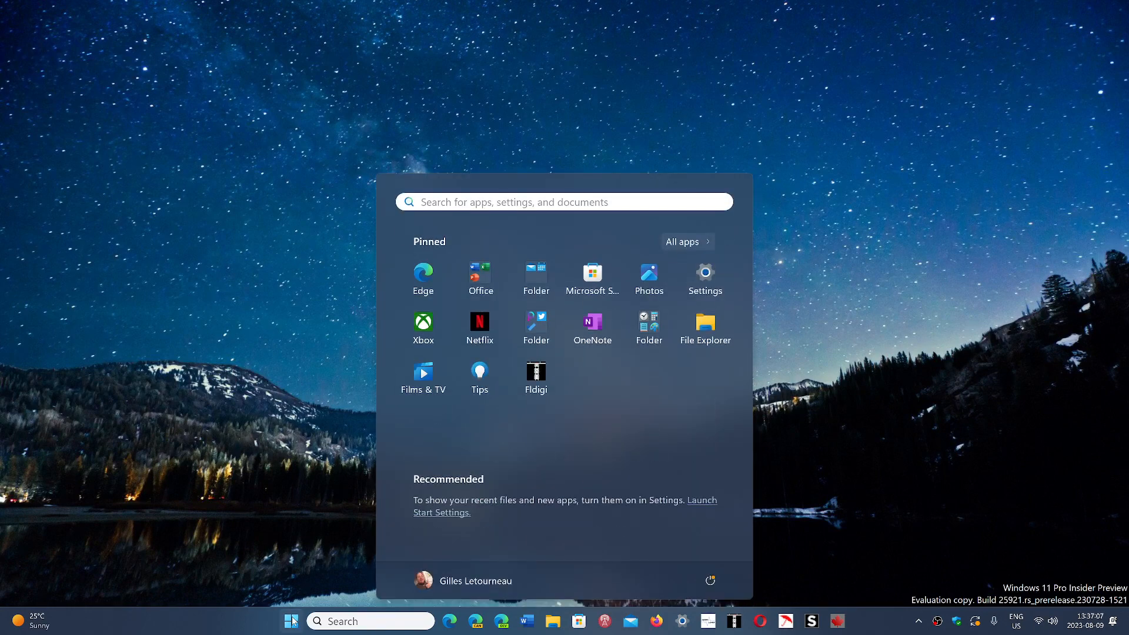
{"action": "left_click", "coordinate": [703, 273]}
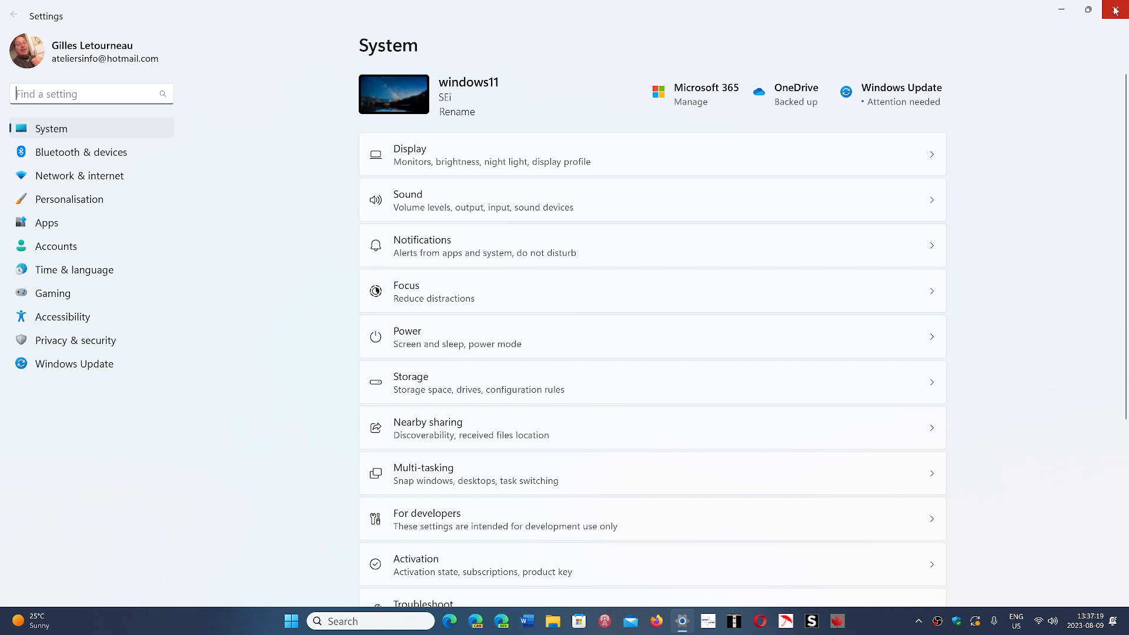
{"action": "mouse_move", "coordinate": [151, 370]}
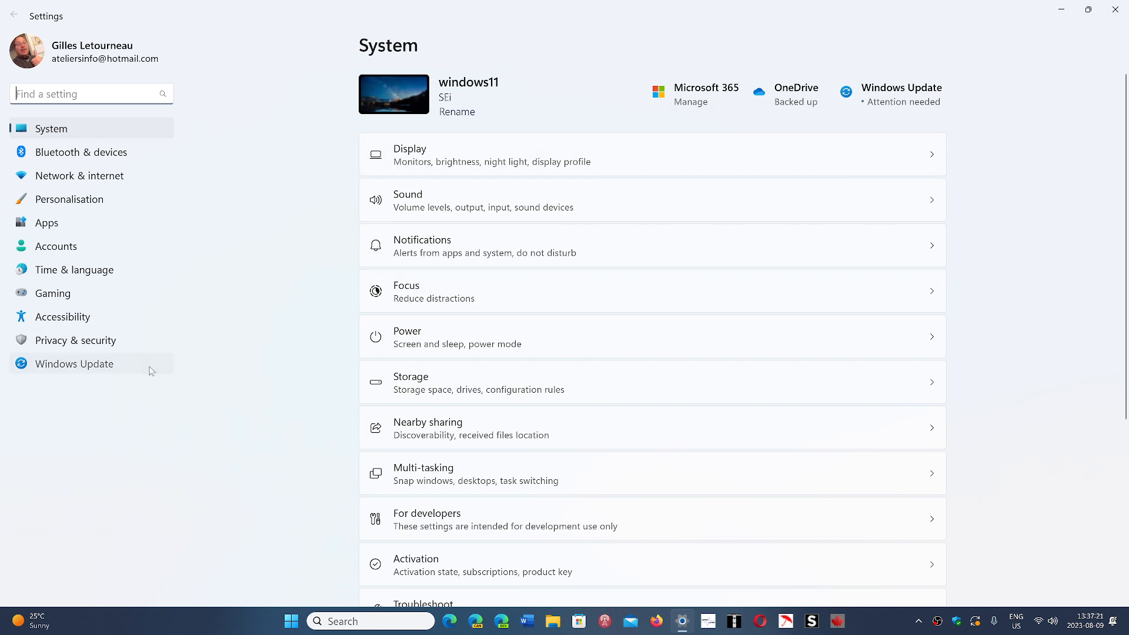
- Go to Windows Update, showing the .NET Framework cumulative update pending restart
{"action": "left_click", "coordinate": [75, 364]}
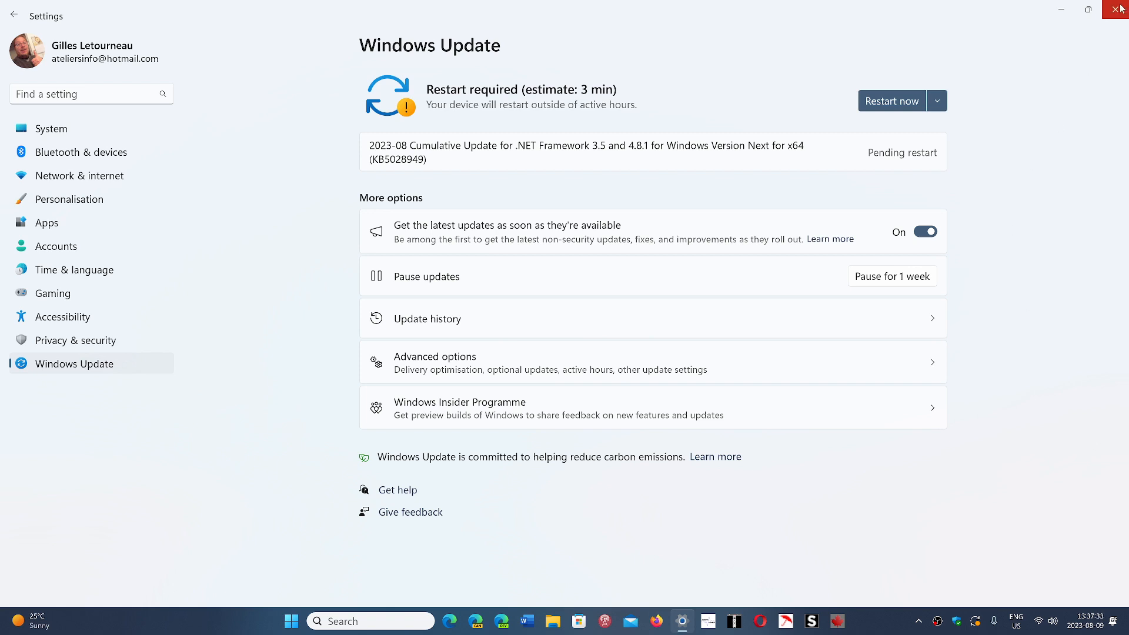
- Close Settings and show the Start menu power options with 'Update and restart'
{"action": "left_click", "coordinate": [1120, 9]}
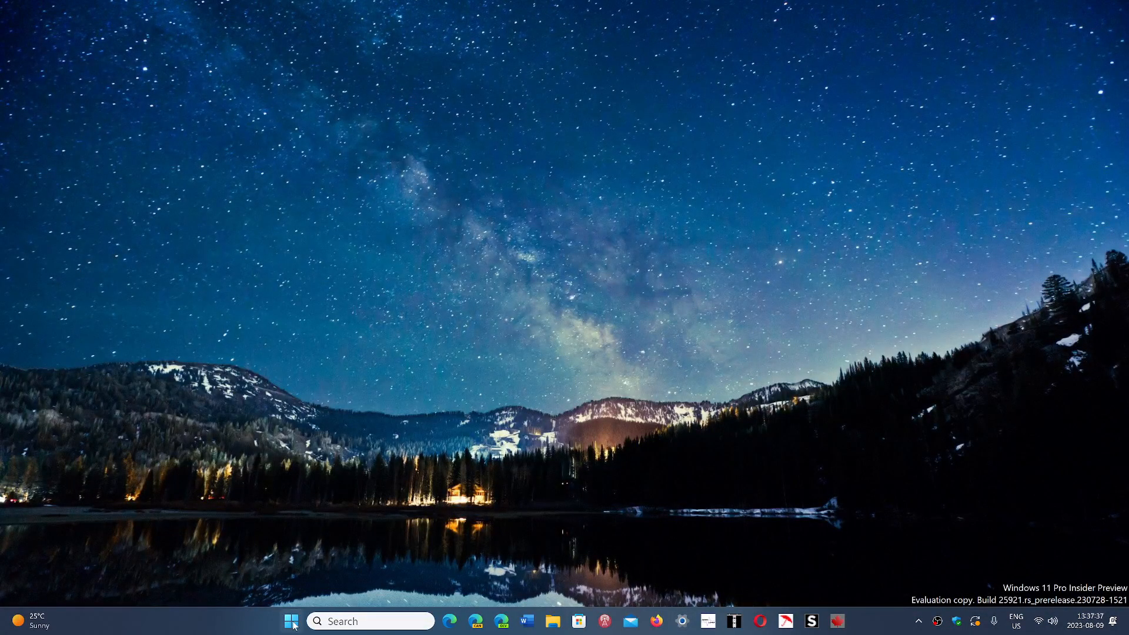
{"action": "mouse_move", "coordinate": [292, 621]}
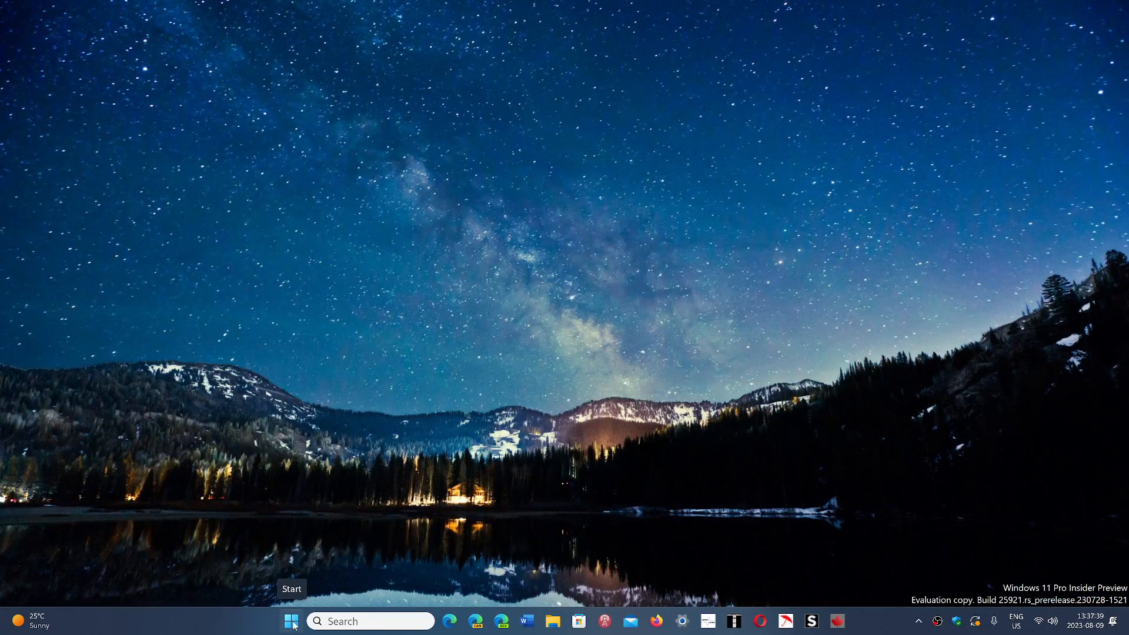
{"action": "left_click", "coordinate": [291, 621]}
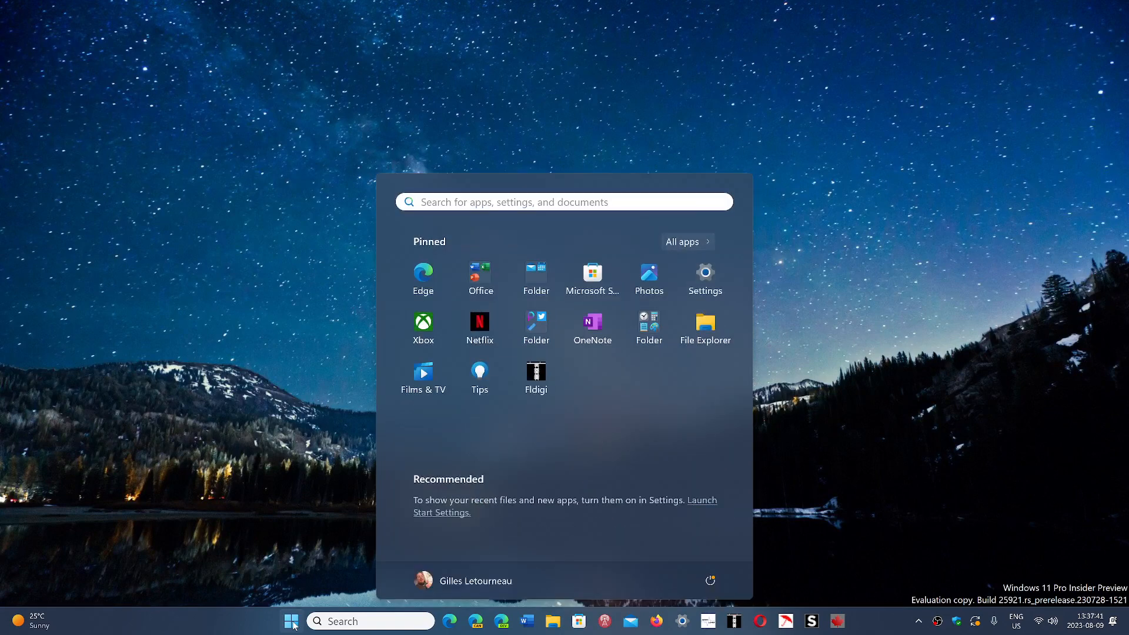
{"action": "left_click", "coordinate": [710, 581]}
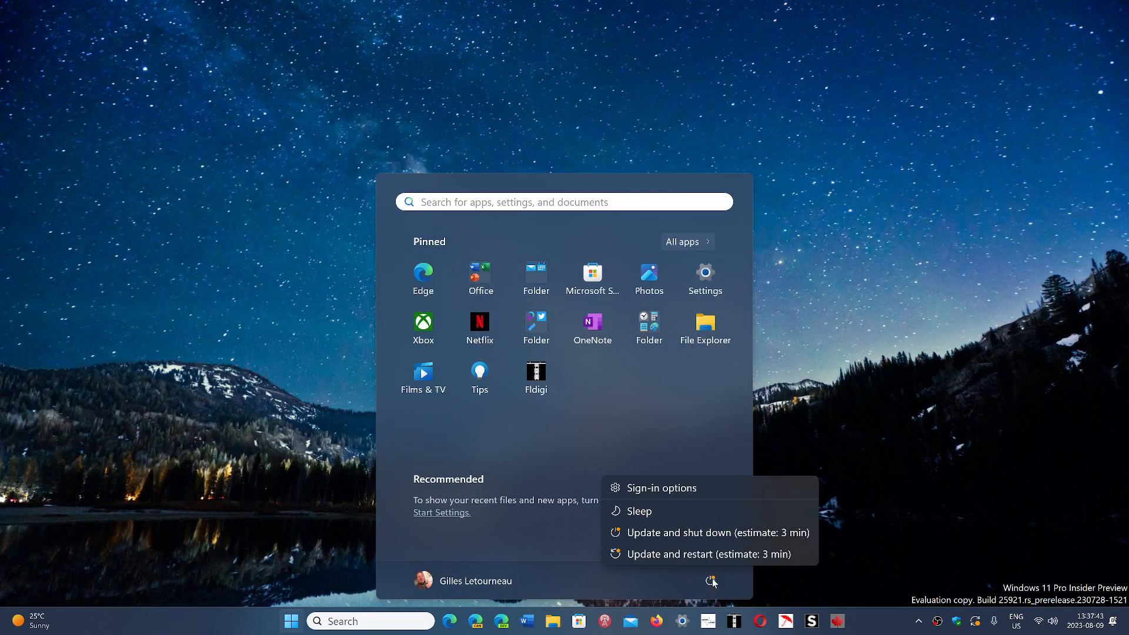